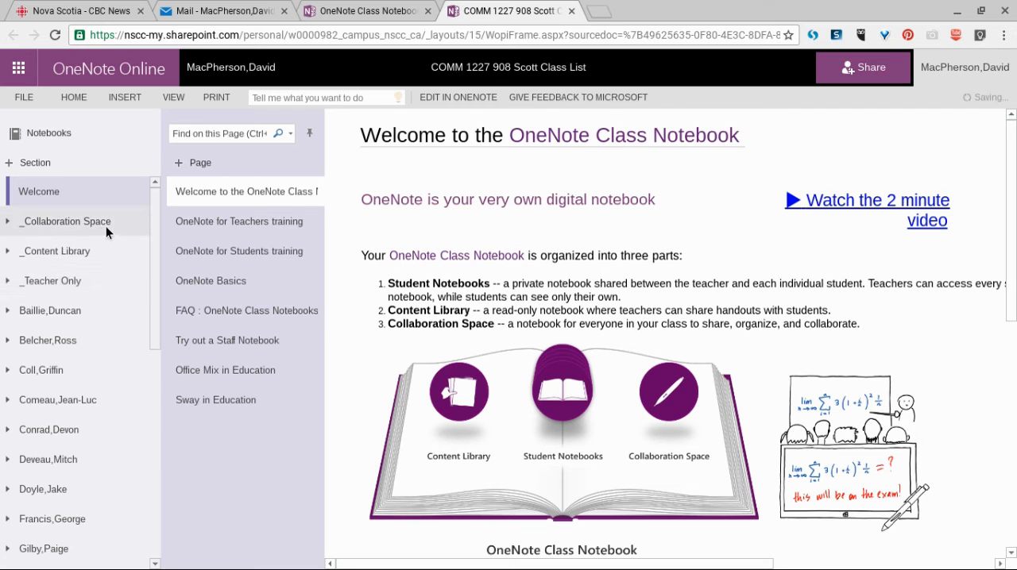
mouse_move(86, 232)
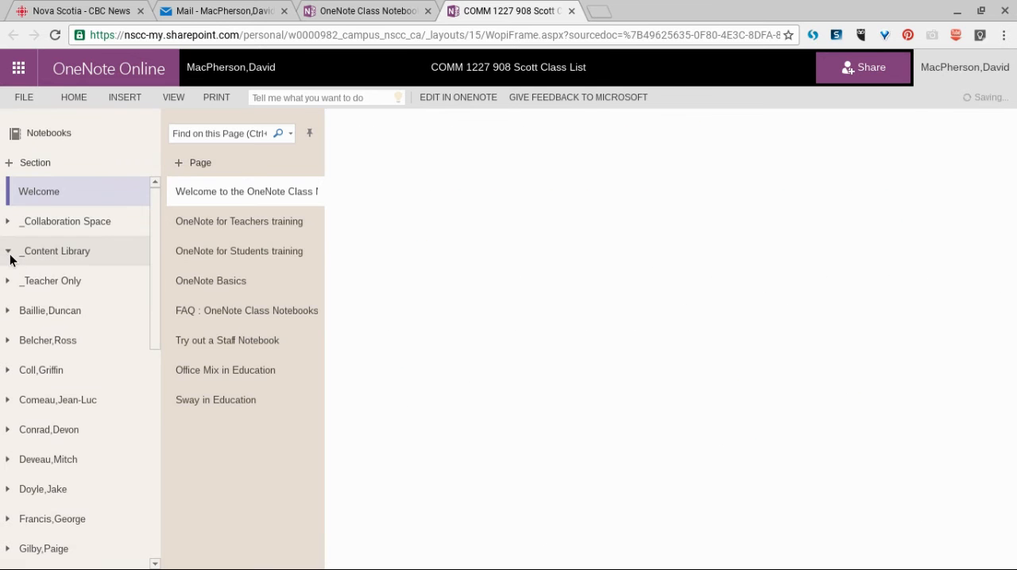
Go to the Using the Content Library section and load its Organizing Your Messages page.
left_click(55, 251)
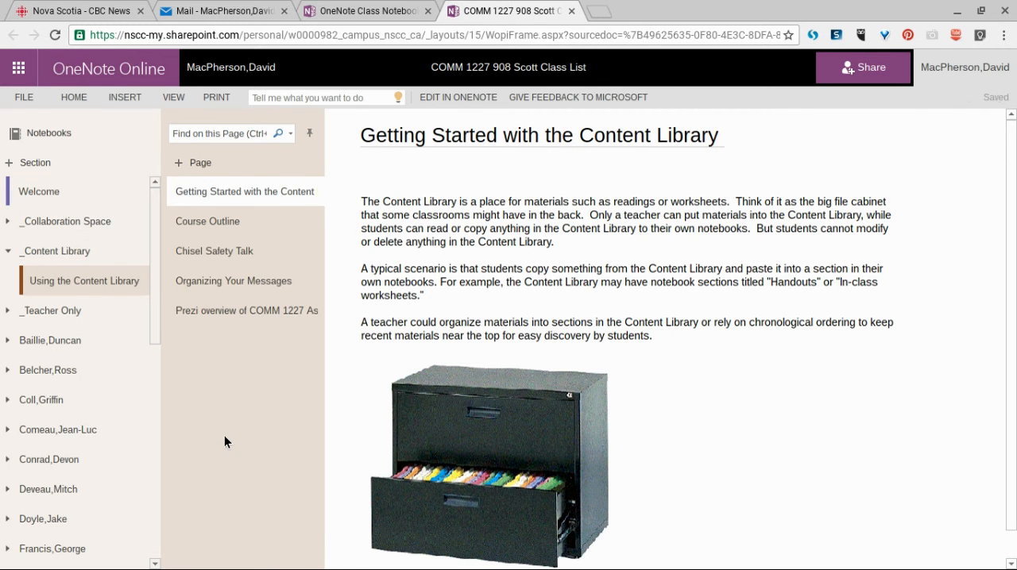
mouse_move(234, 343)
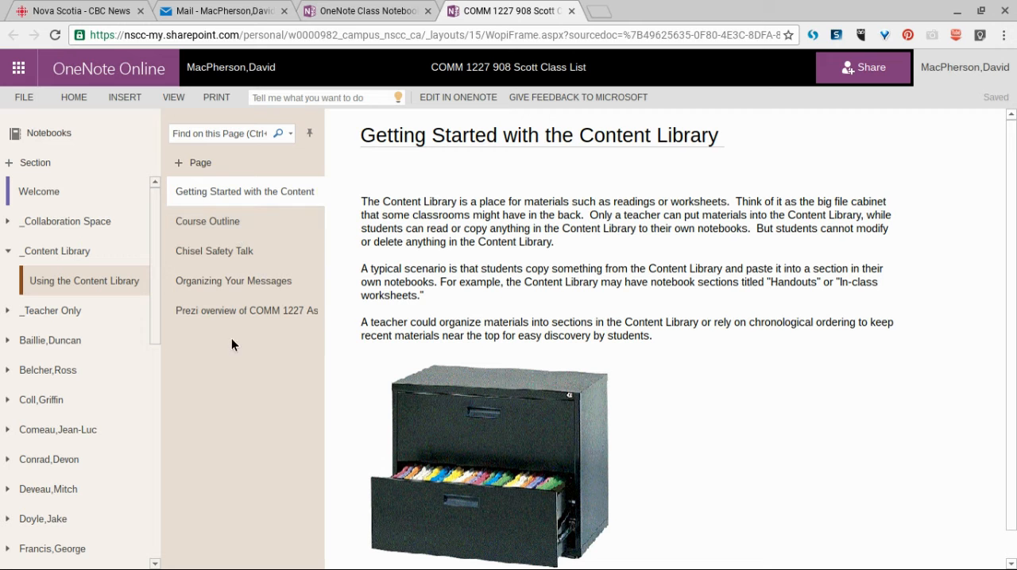
mouse_move(230, 251)
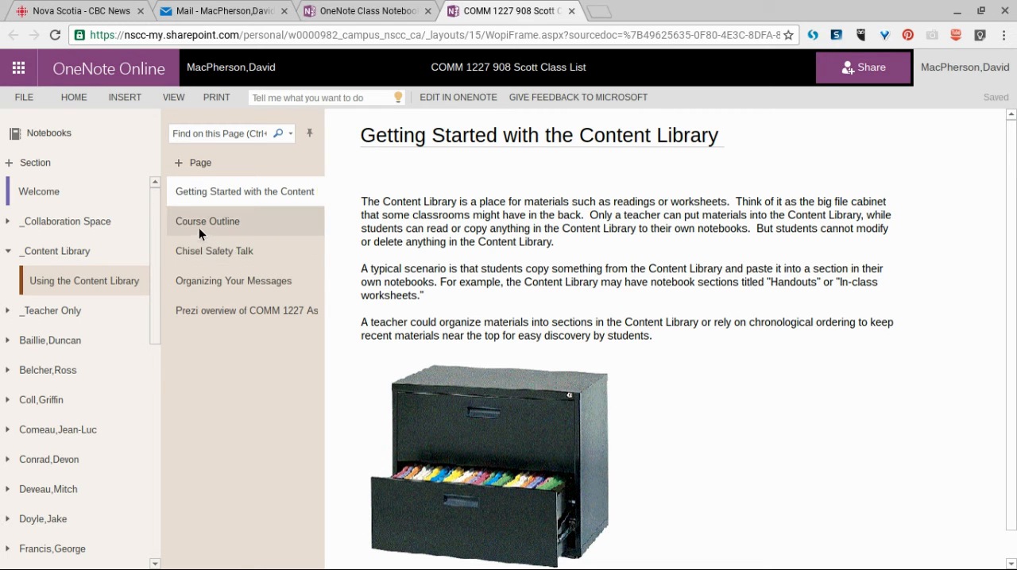
mouse_move(201, 264)
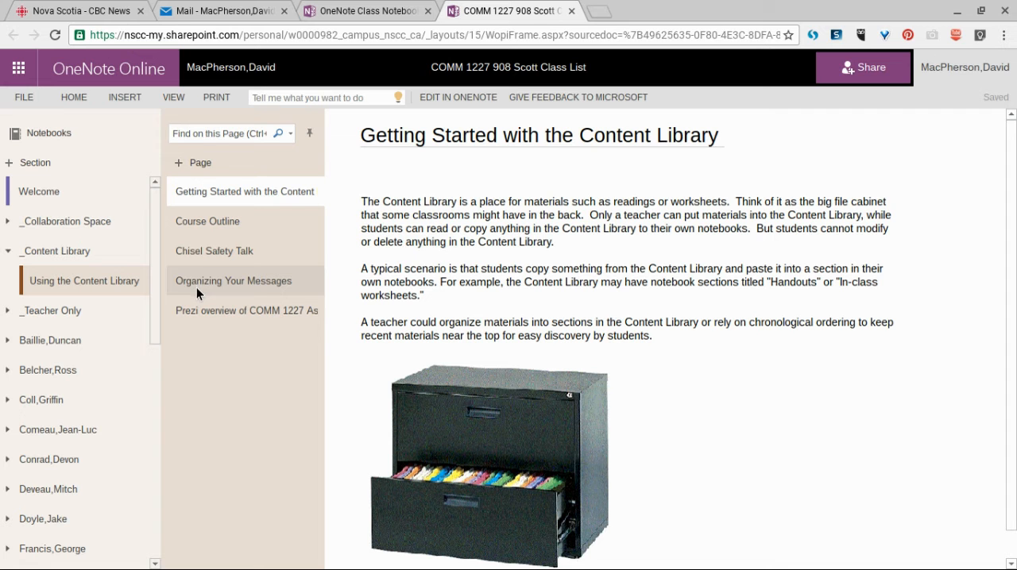
left_click(232, 280)
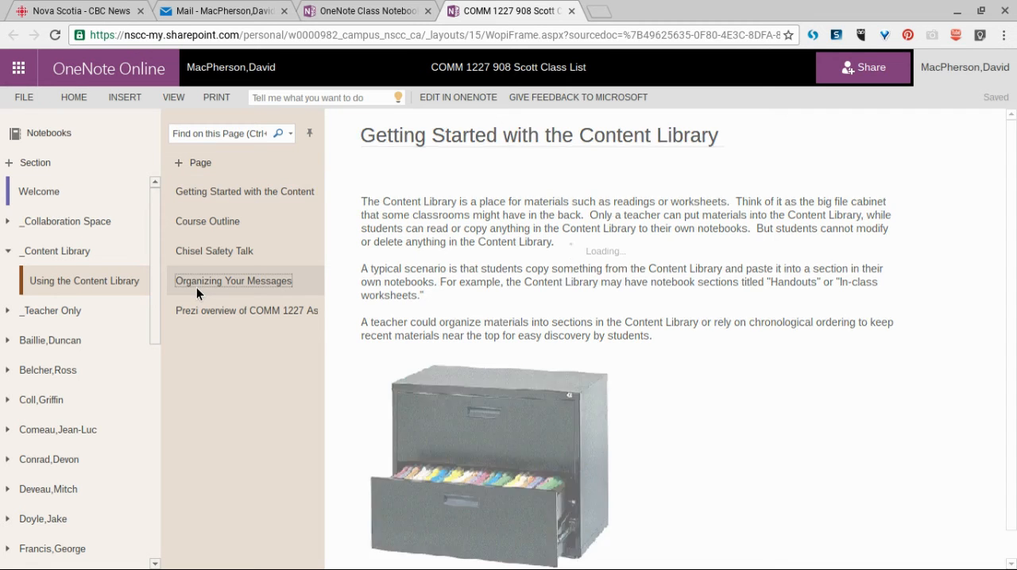
left_click(234, 279)
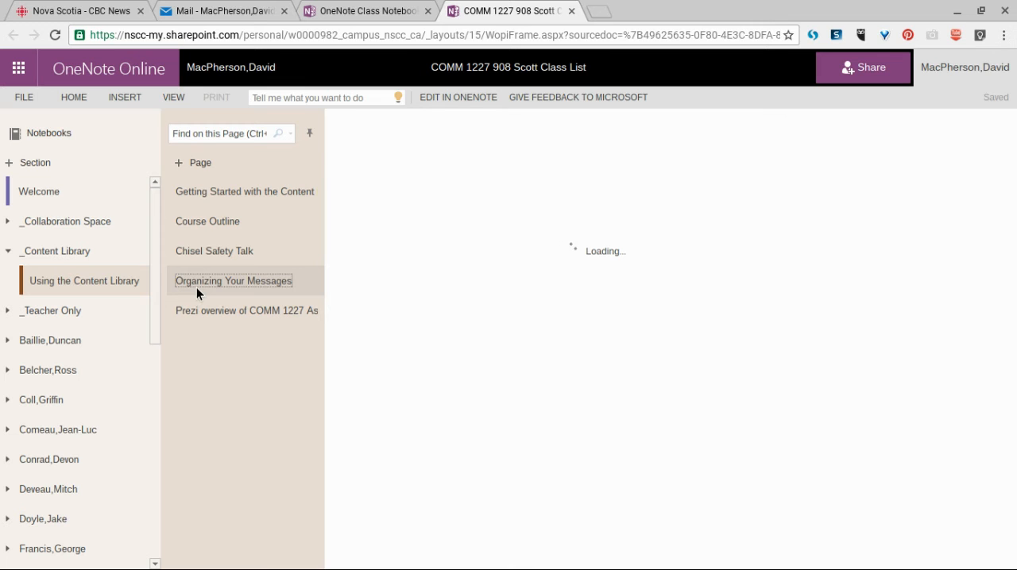
Scroll the loaded page down past the ABC Marking Scheme tables to the Learning Report question.
left_click(233, 280)
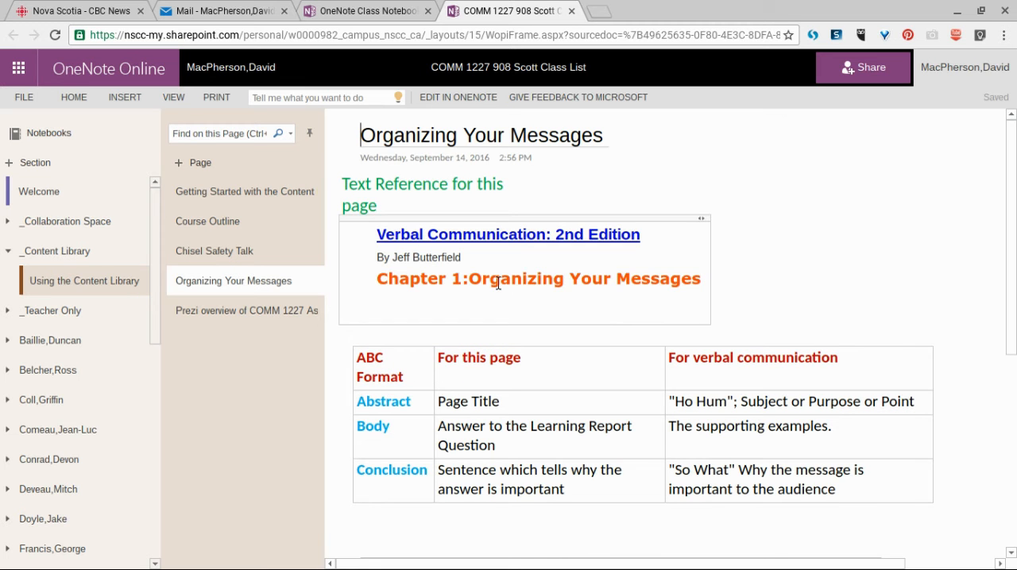
scroll("down", 3)
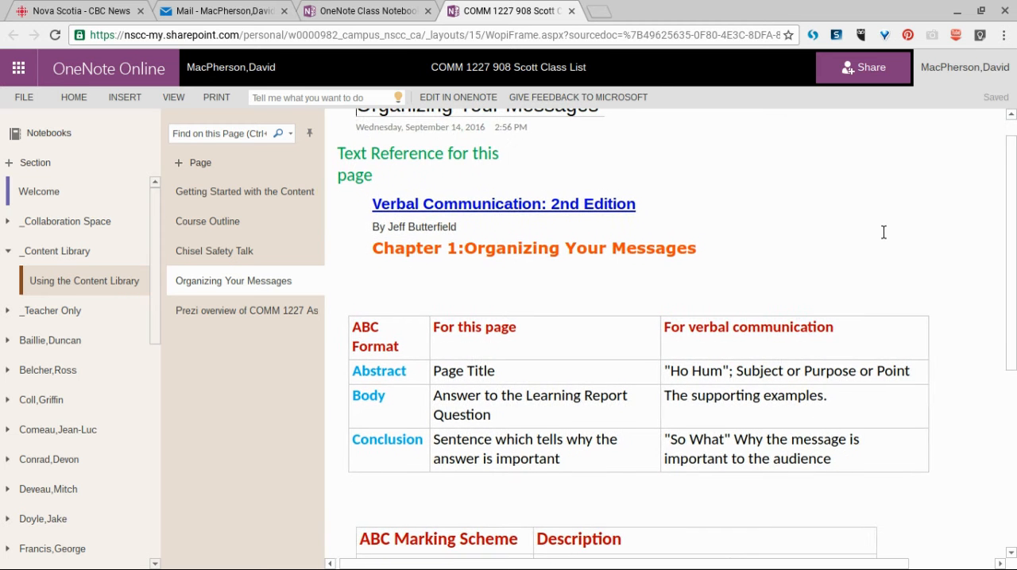
scroll("down", 3)
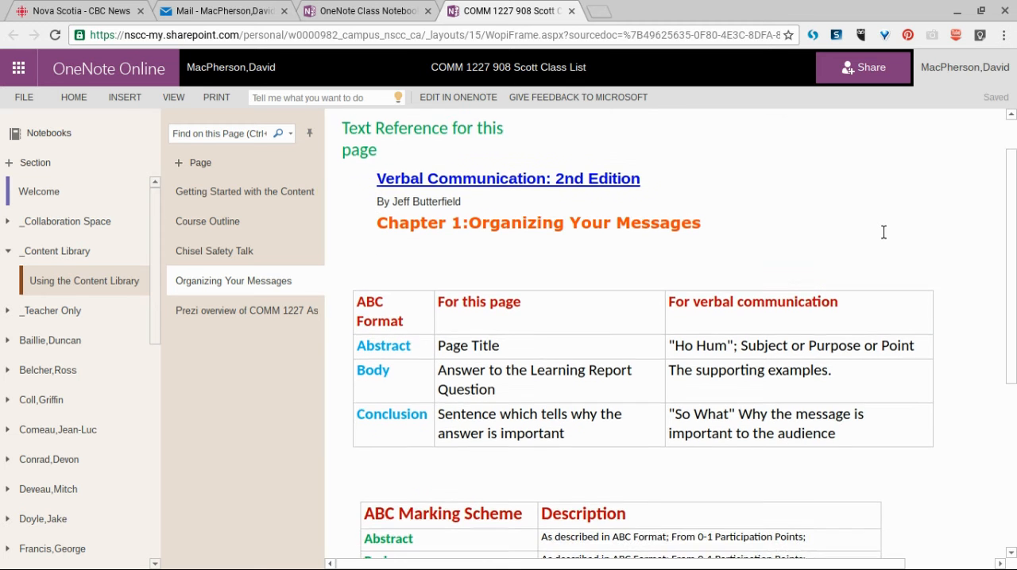
scroll("down", 3)
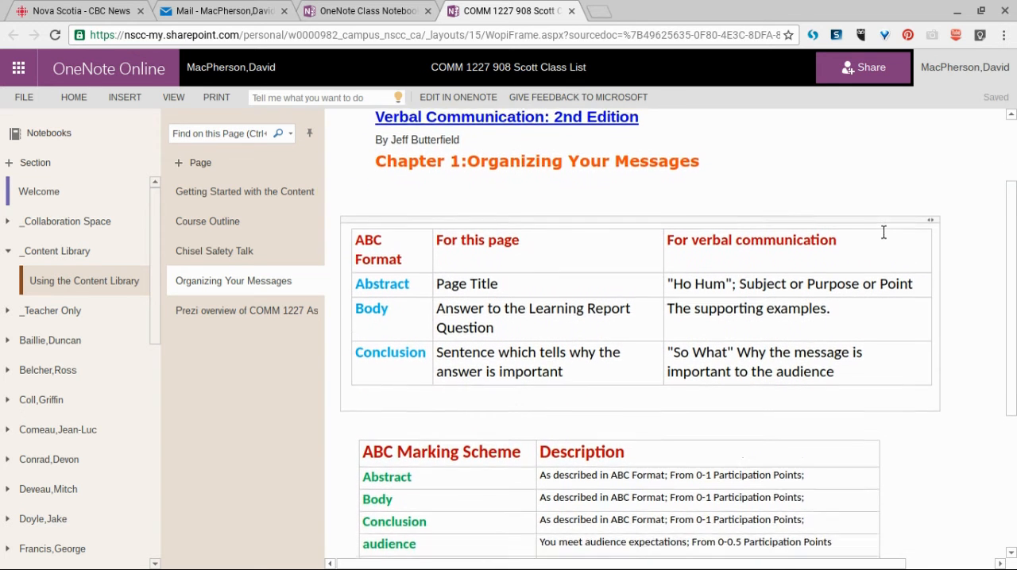
scroll("down", 3)
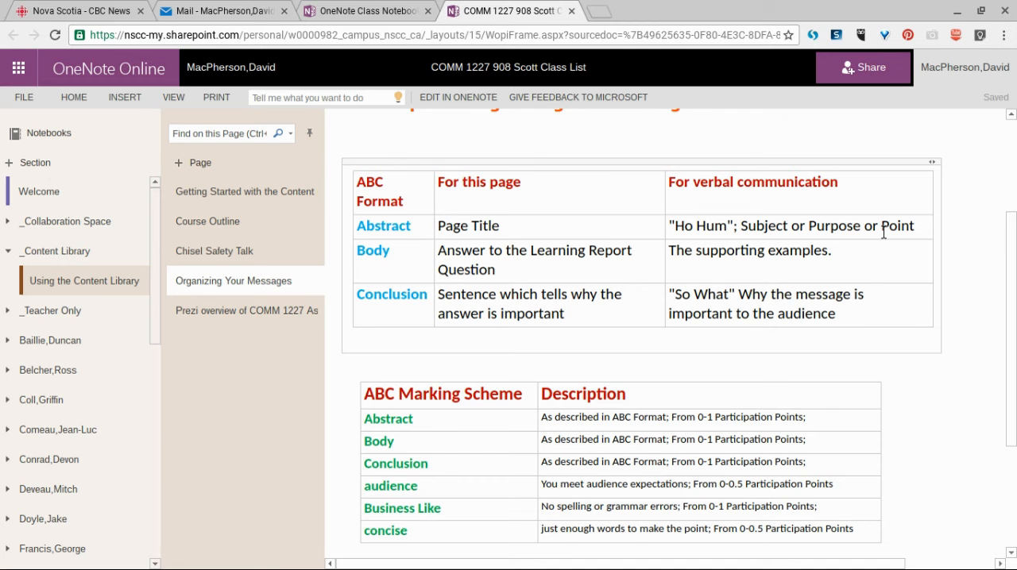
scroll("down", 3)
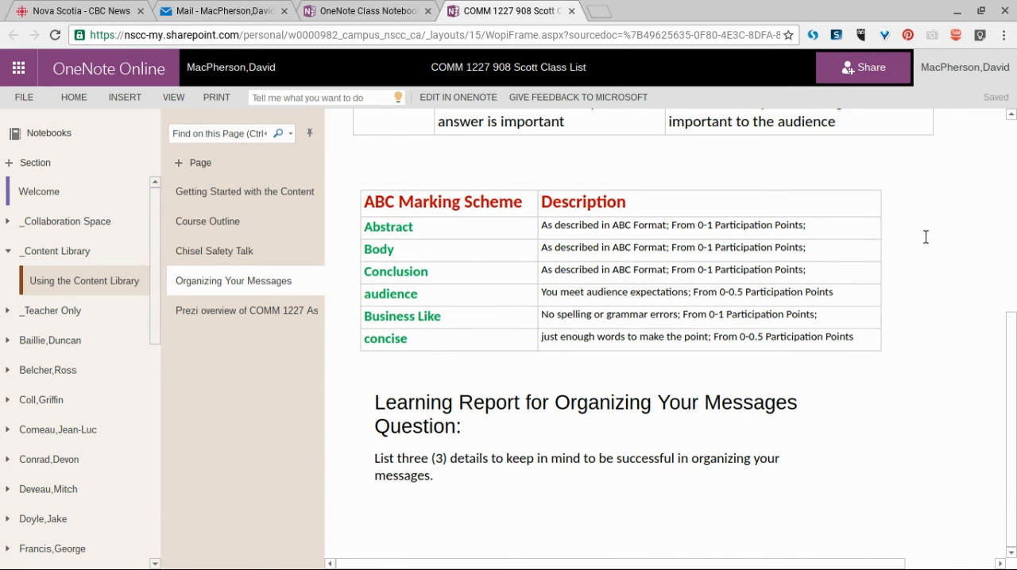
left_click(626, 248)
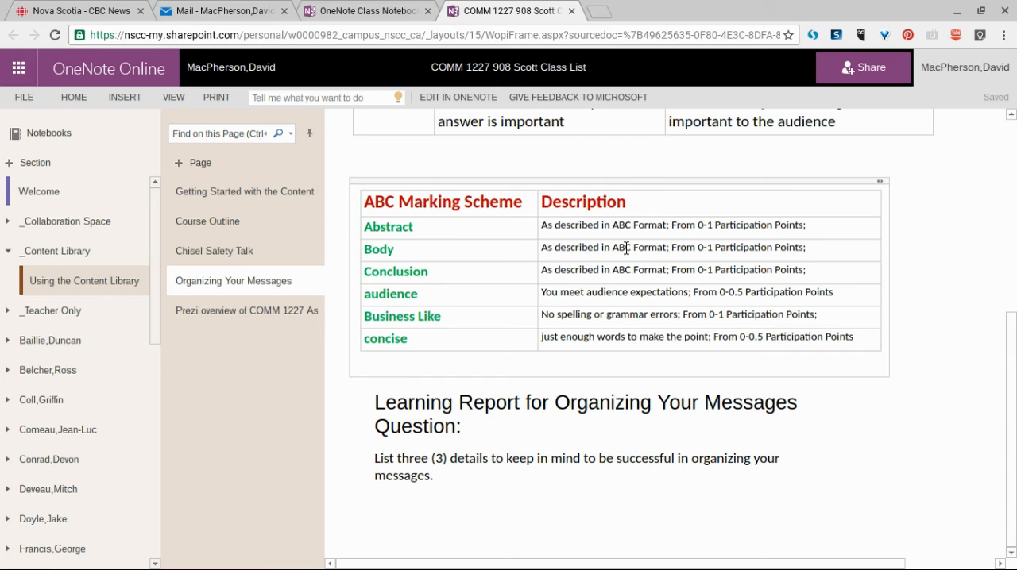
mouse_move(604, 299)
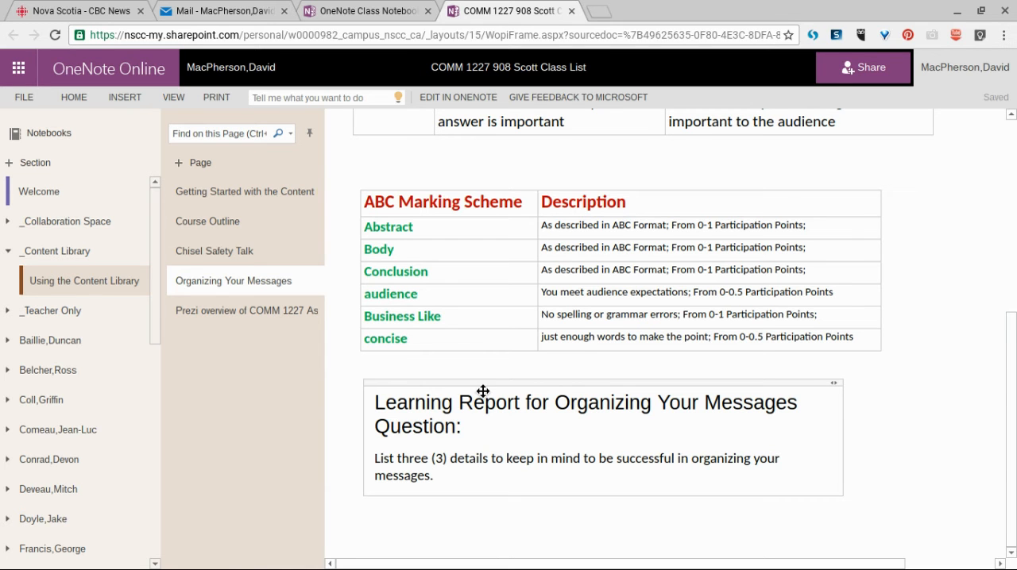
Activate the Learning Report question's note container and select its full text.
left_click(480, 390)
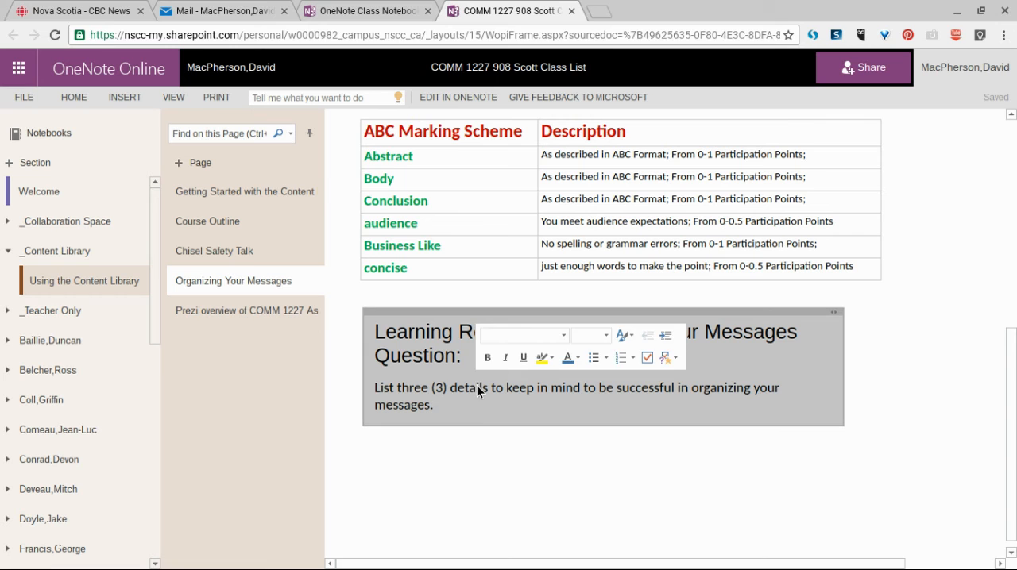
left_click(483, 457)
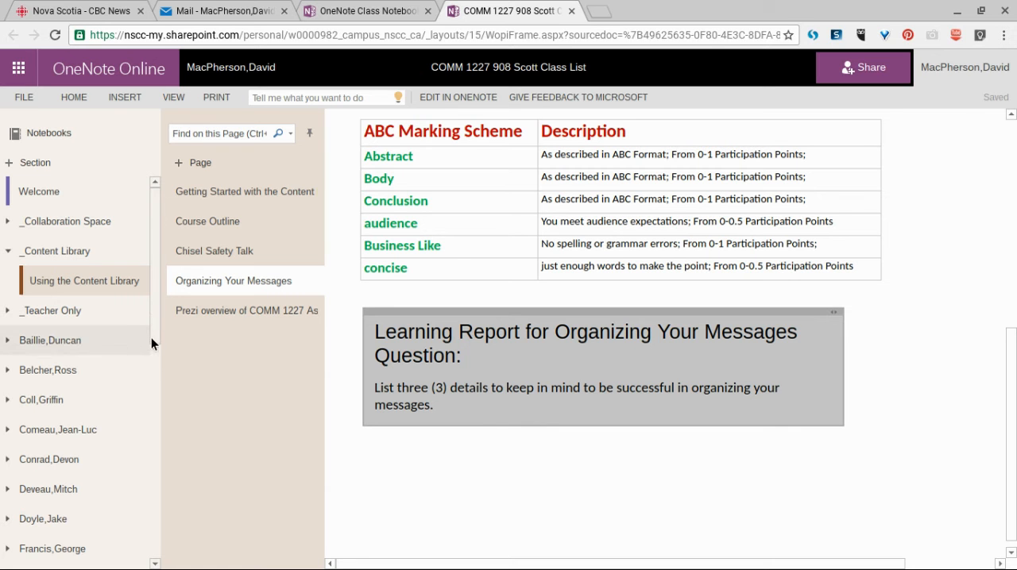
scroll("down", 3)
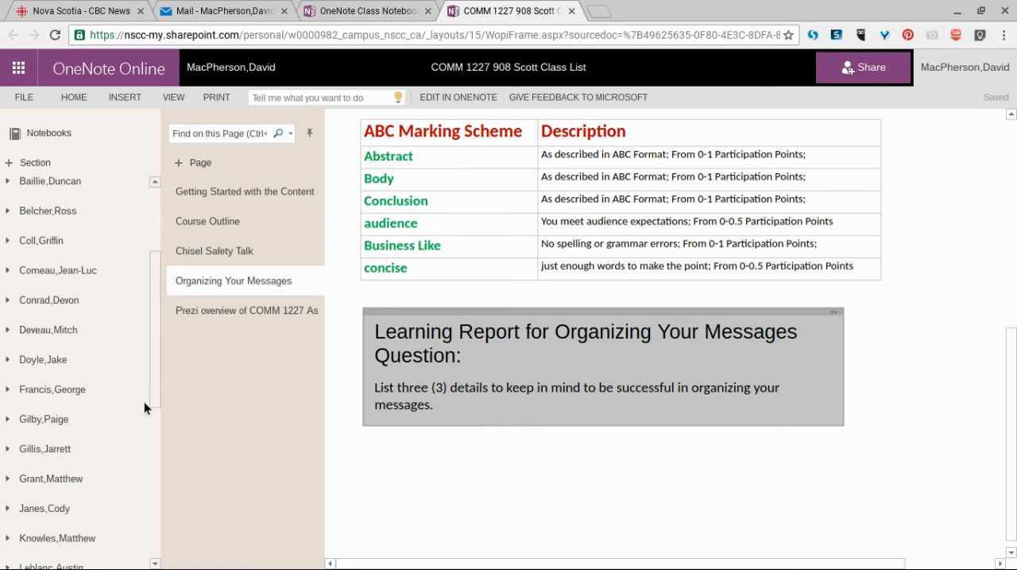
scroll("down", 3)
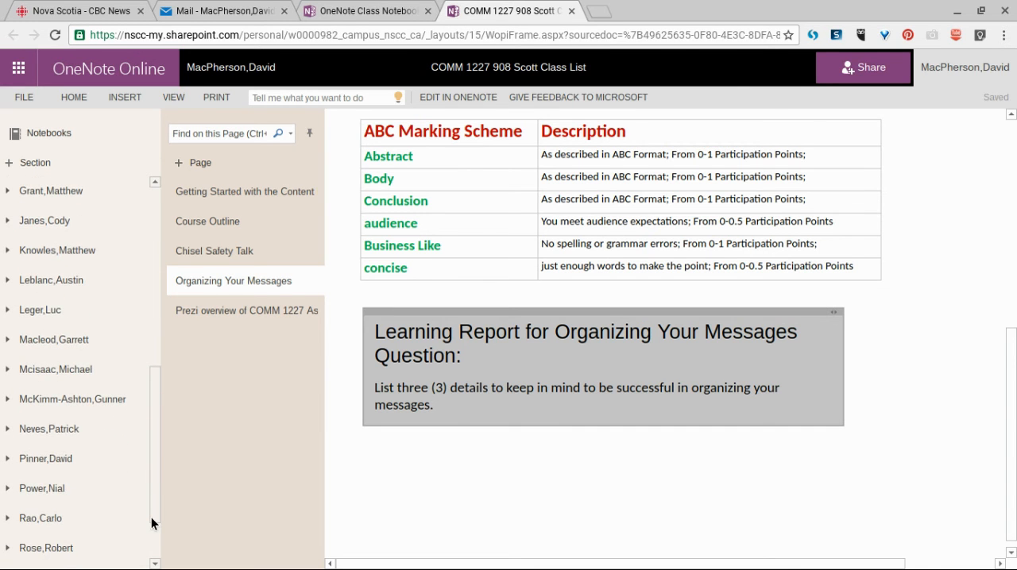
scroll("down", 3)
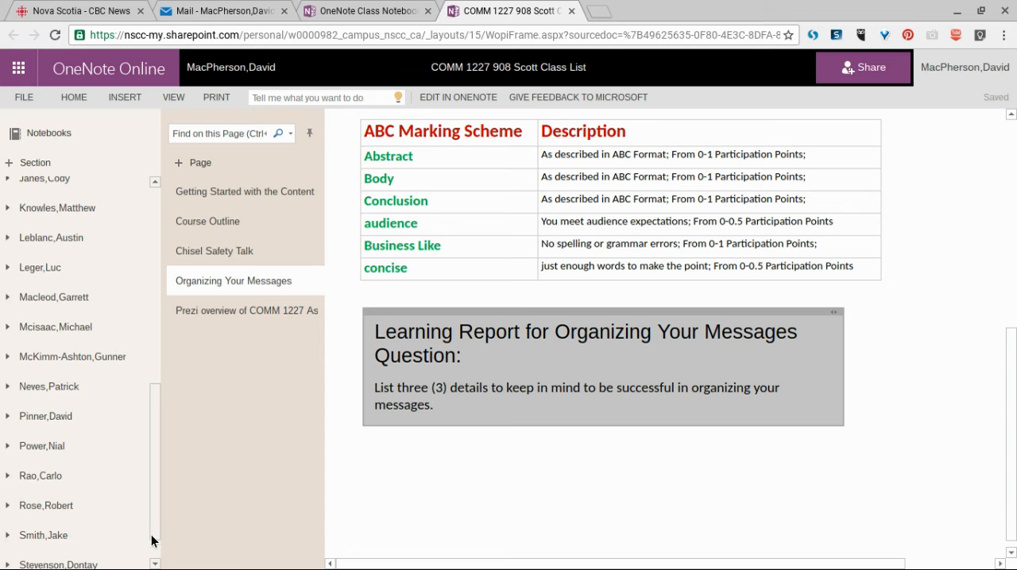
scroll("down", 3)
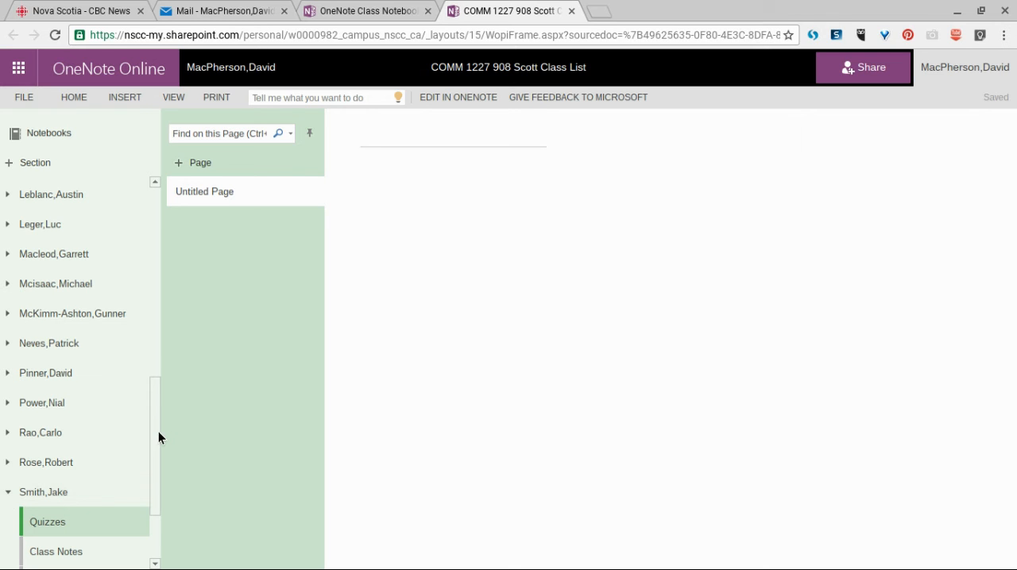
scroll("down", 3)
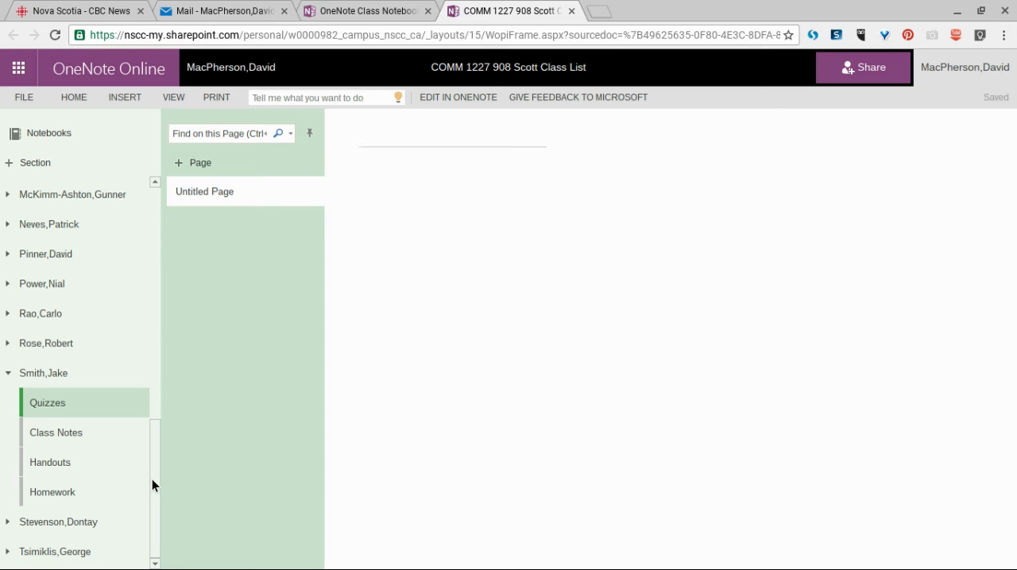
mouse_move(159, 486)
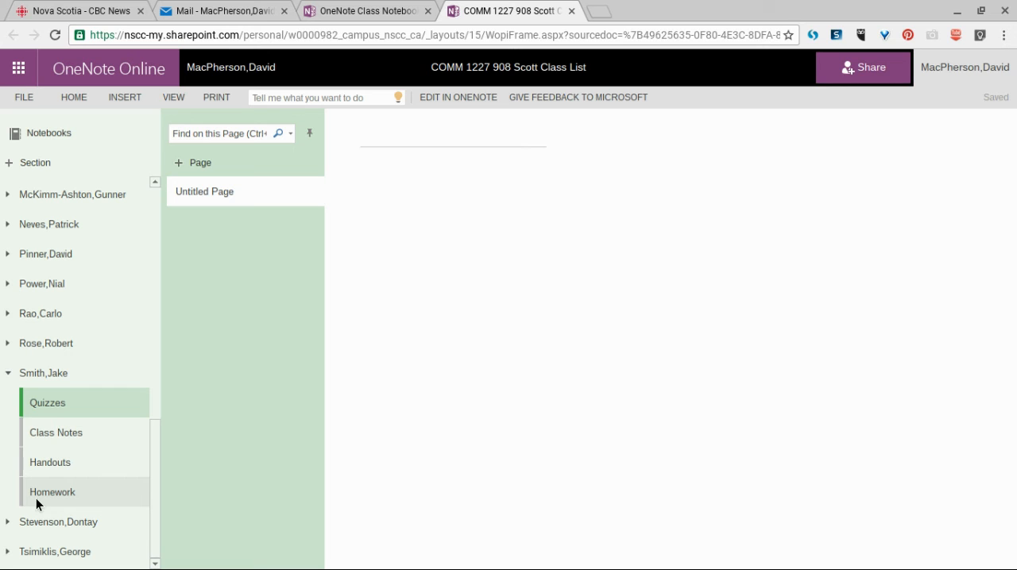
left_click(51, 493)
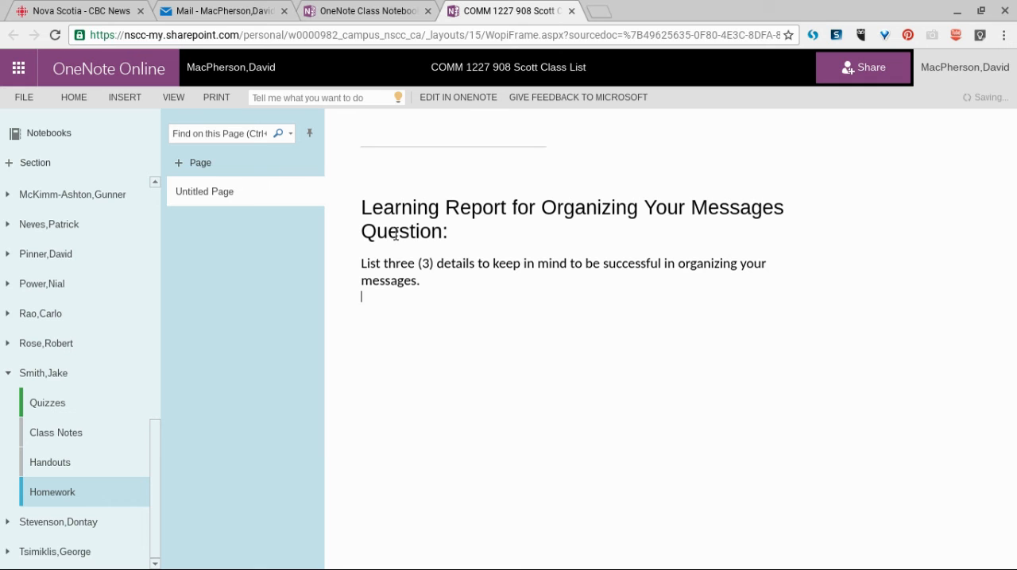
mouse_move(447, 329)
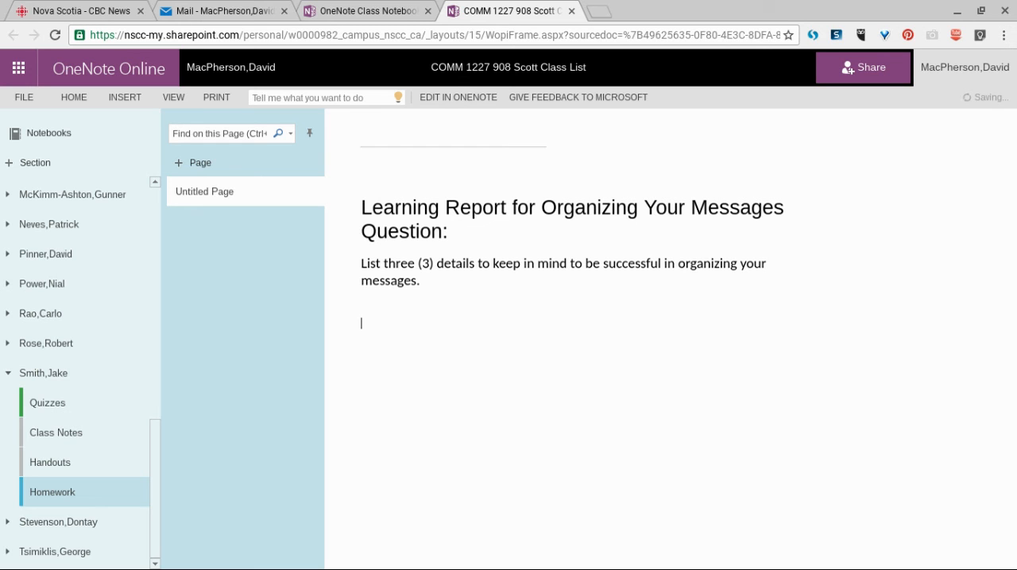
mouse_move(167, 453)
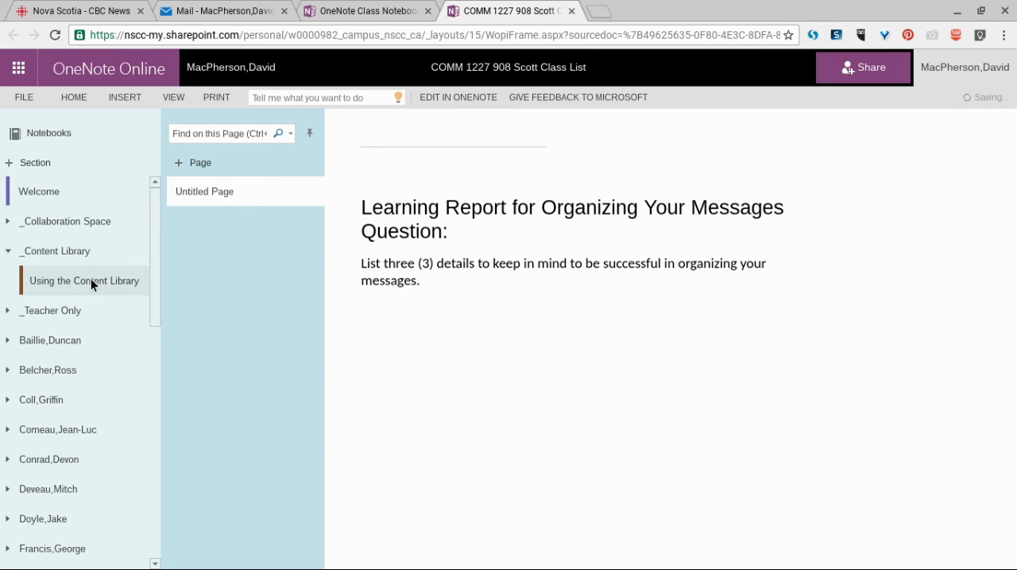
Return to the Content Library's Organizing Your Messages page and scroll down to its Learning Report question.
left_click(361, 323)
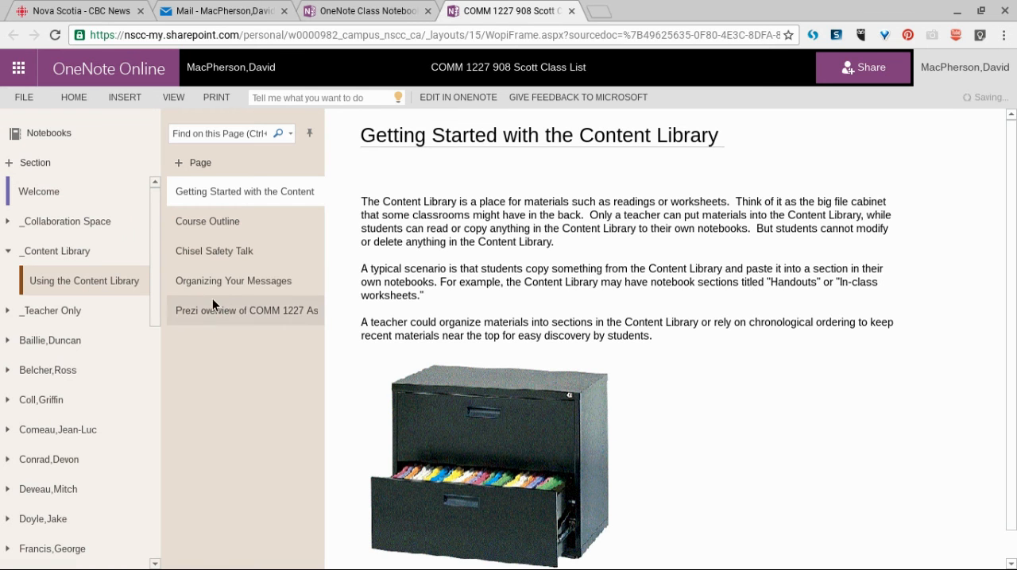
left_click(234, 279)
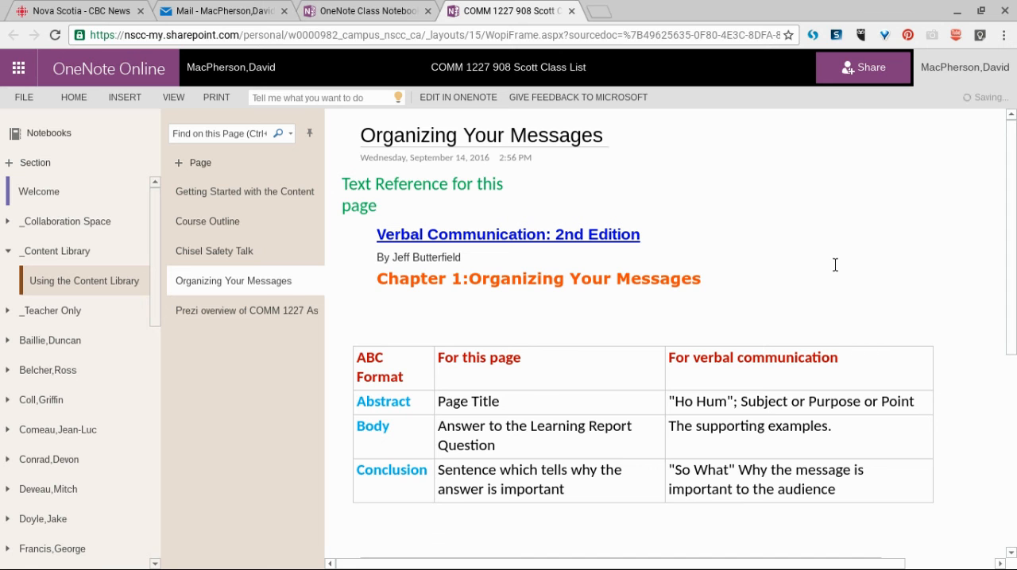
scroll("down", 3)
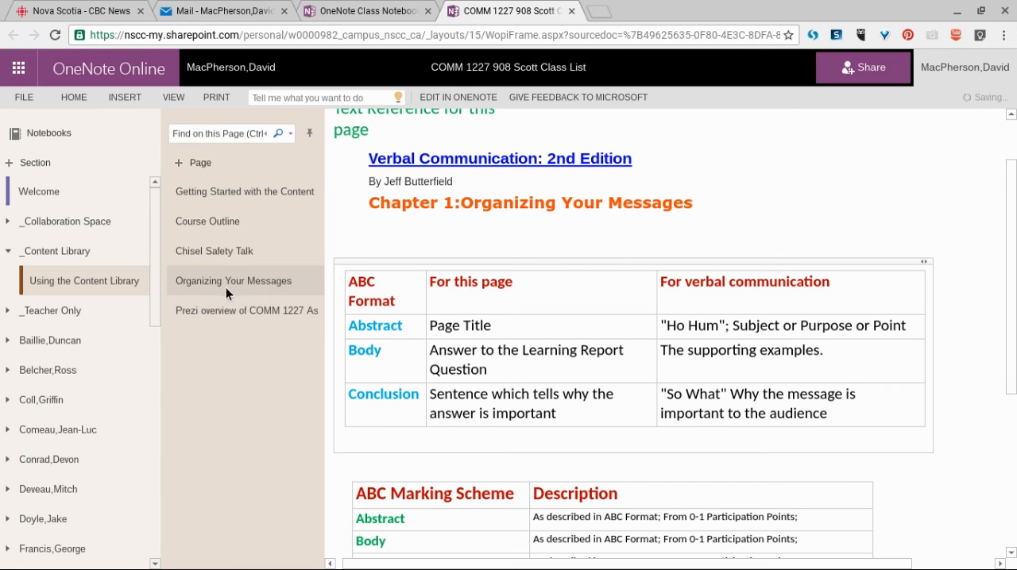
left_click(234, 280)
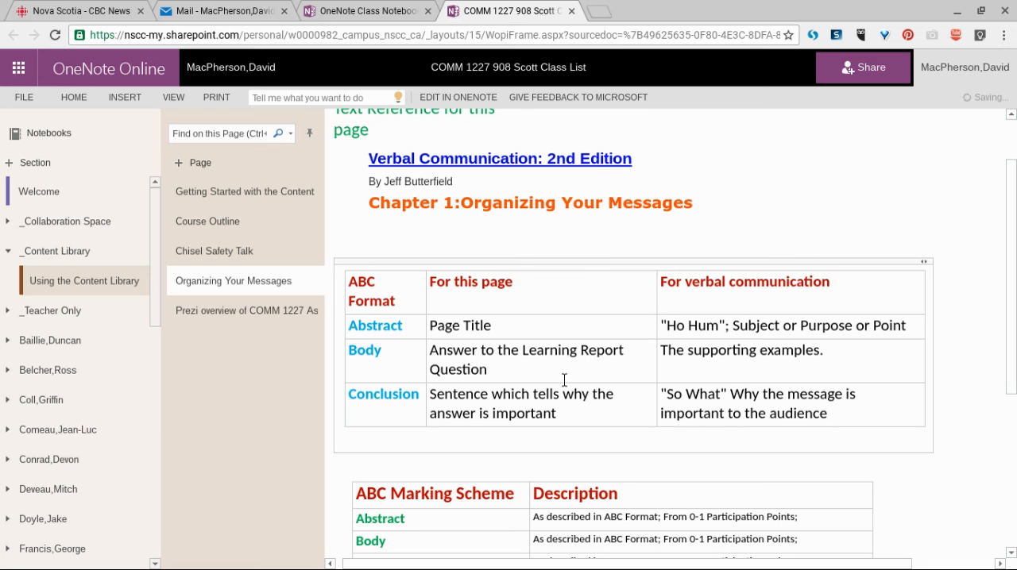
mouse_move(516, 375)
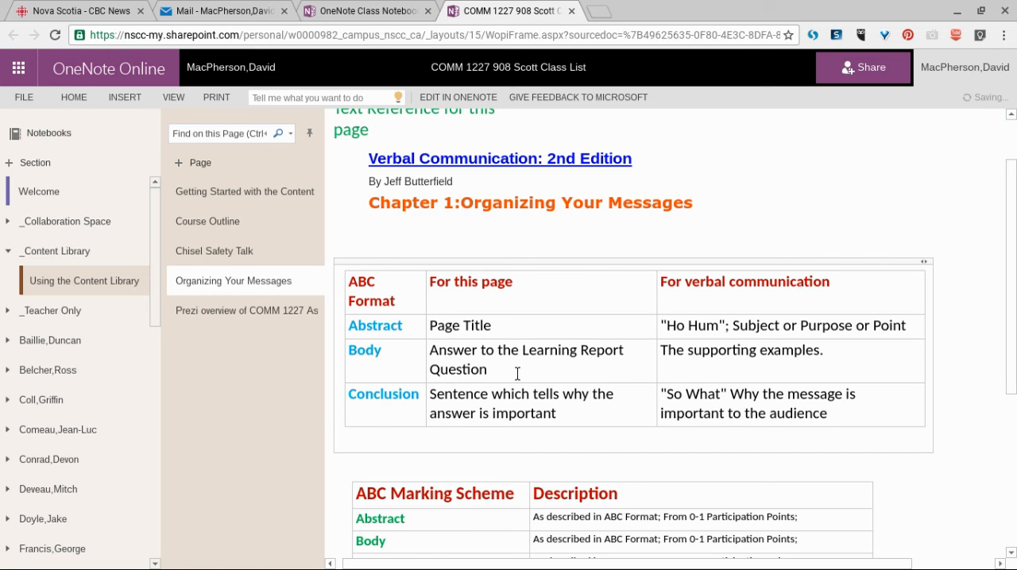
mouse_move(518, 373)
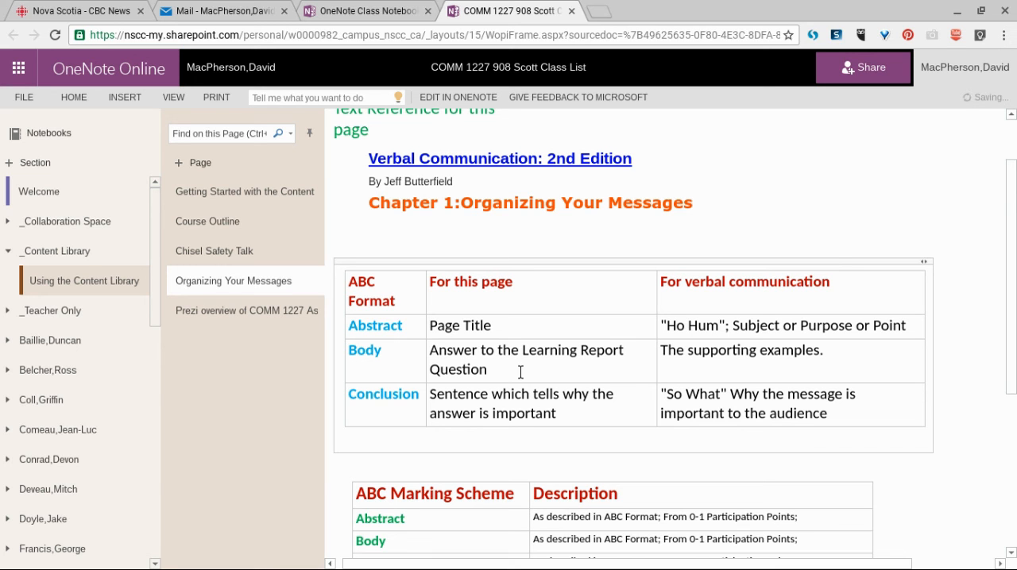
mouse_move(576, 427)
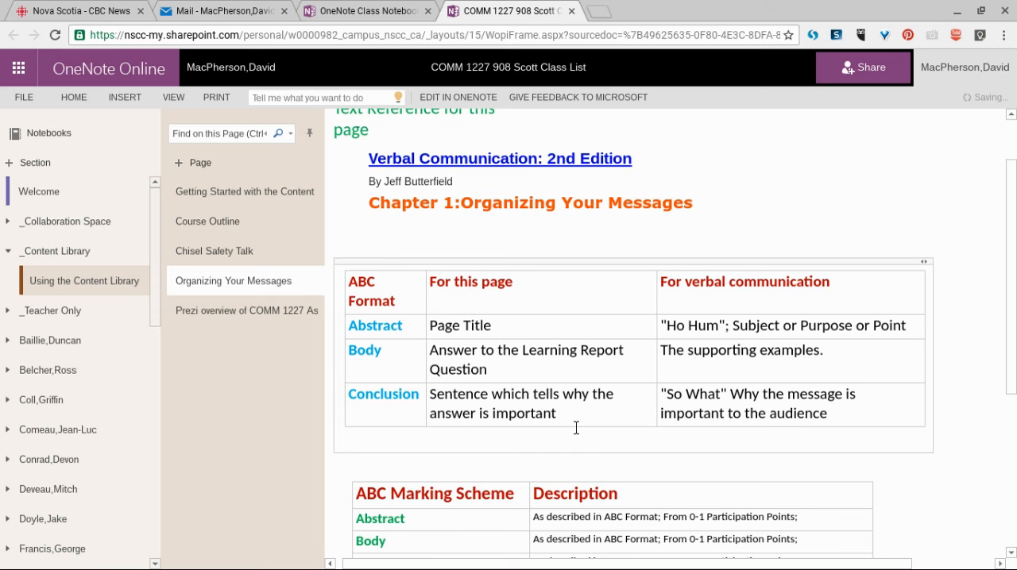
scroll("down", 3)
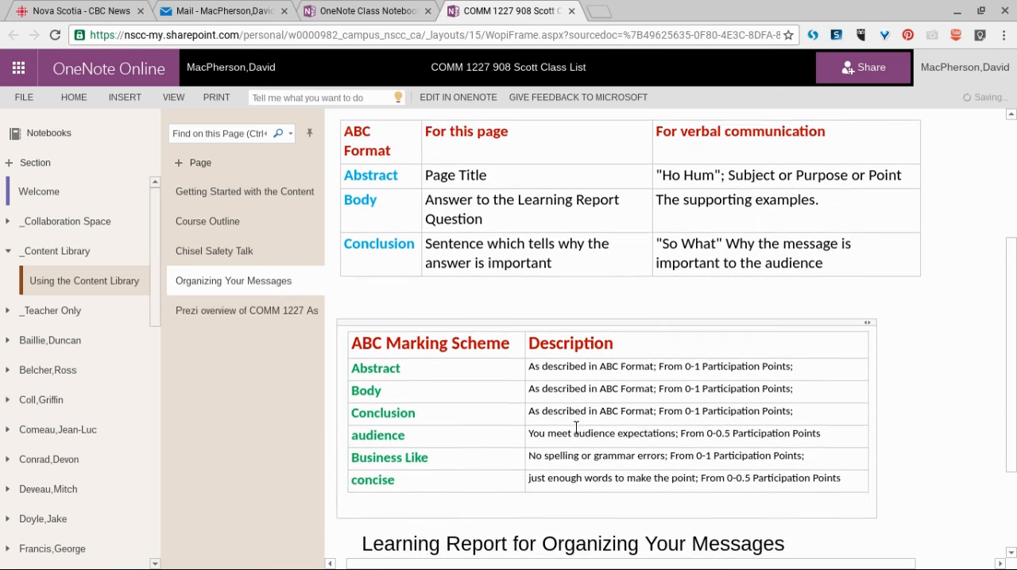
scroll("down", 3)
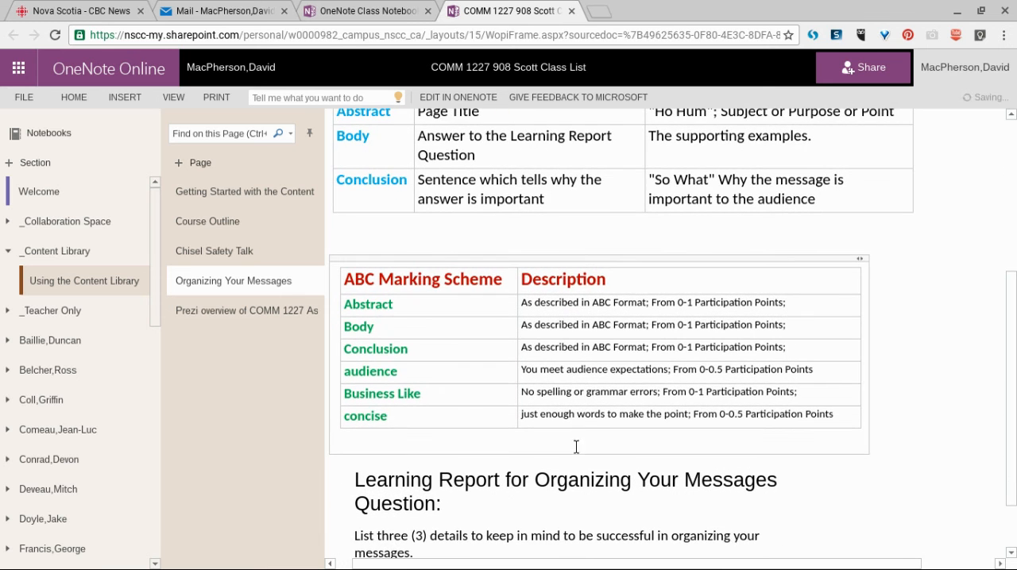